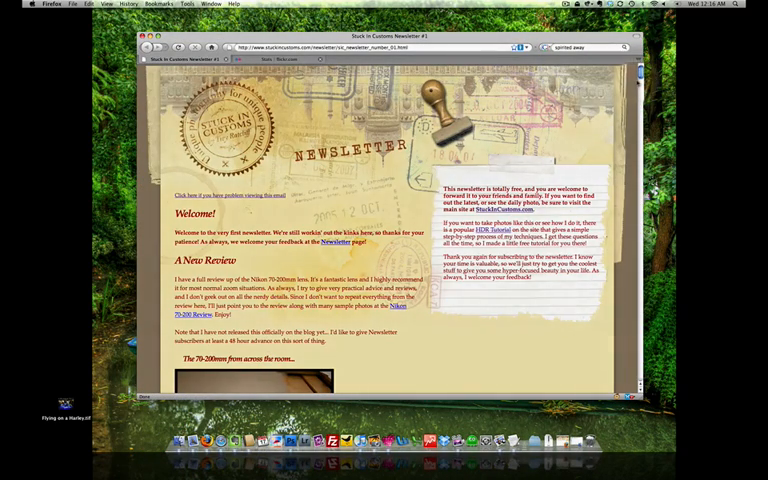
# Step: Scroll the Stuck In Customs newsletter down to the blue-lit Harley rider photo
pyautogui.scroll(-3)
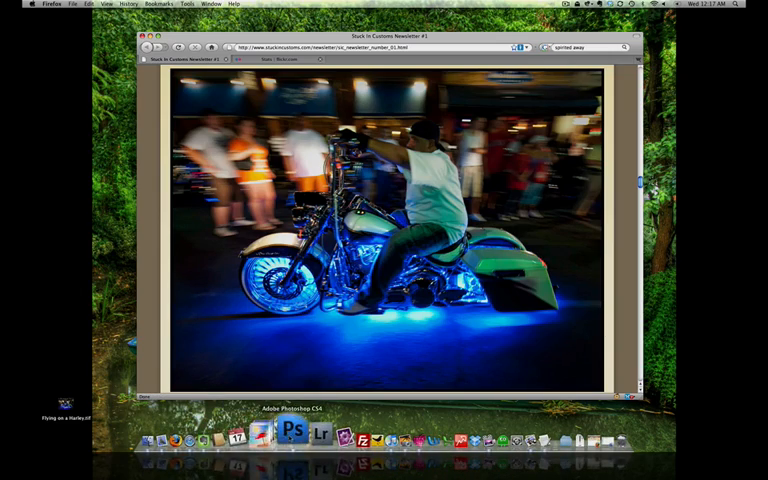
# Step: Switch to Photoshop and maximize the Flying on a Harley.tif document window
pyautogui.click(293, 435)
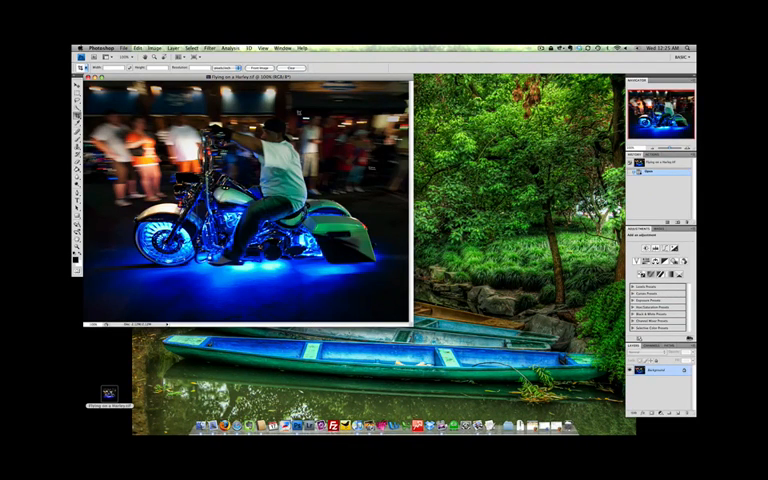
pyautogui.moveTo(240, 79); pyautogui.dragTo(340, 100)
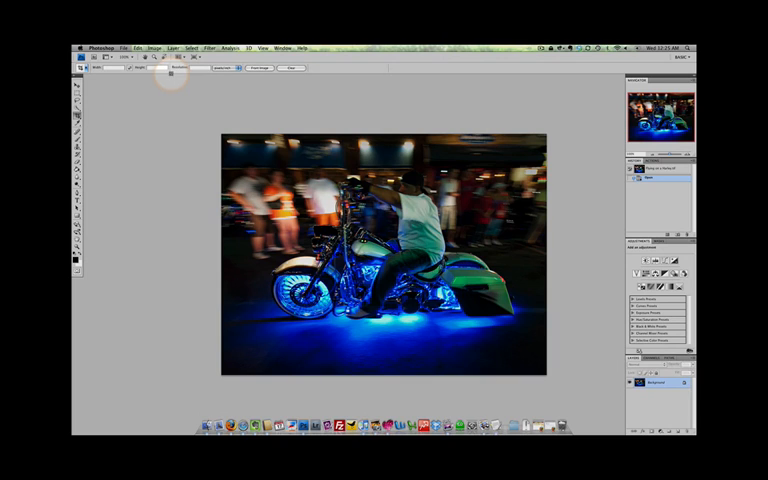
# Step: Save the Harley photo to the Desktop as a JPEG at quality 12
pyautogui.click(124, 48)
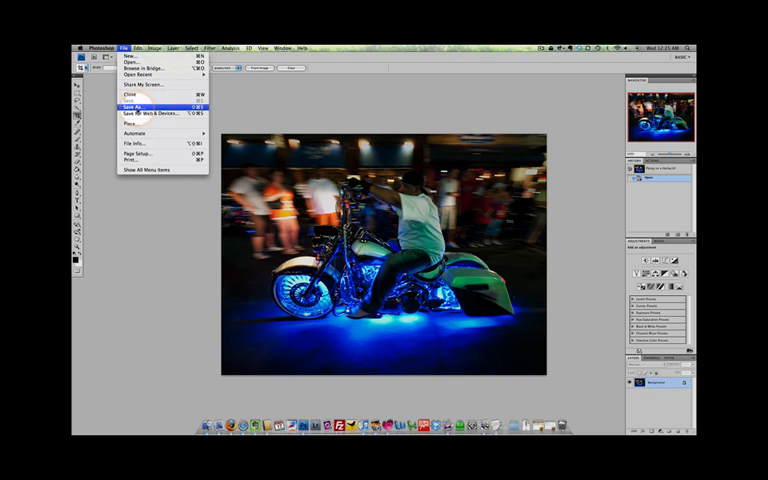
pyautogui.click(135, 106)
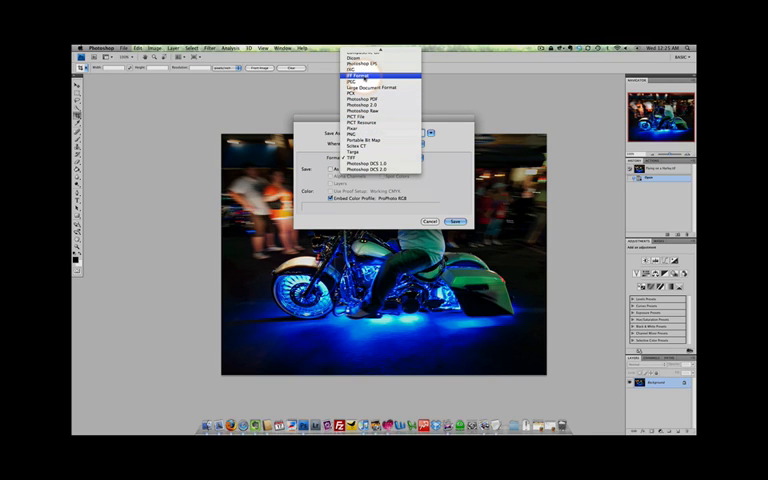
pyautogui.click(370, 76)
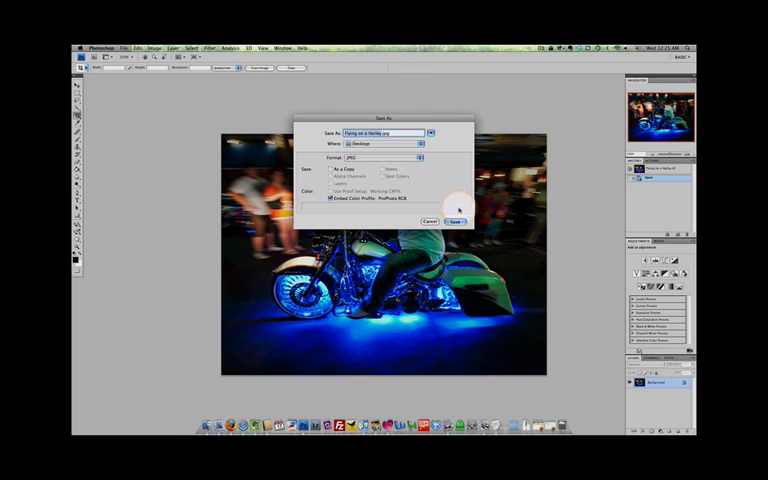
pyautogui.click(456, 221)
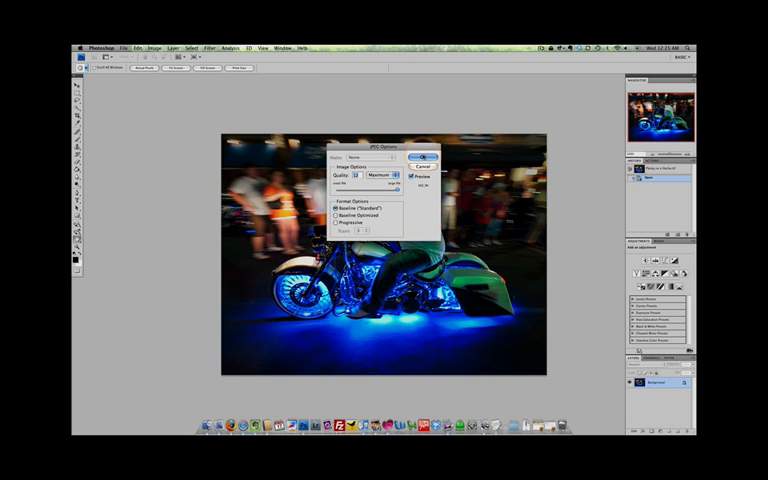
pyautogui.click(422, 154)
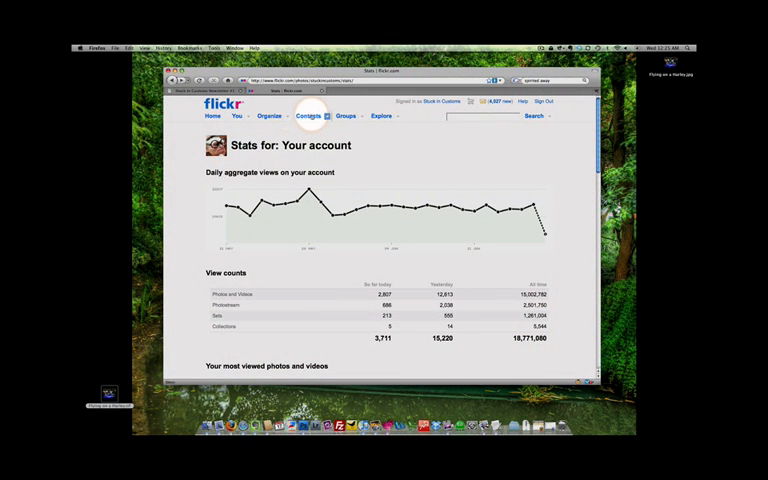
# Step: Upload Flying on a Harley.jpg to Flickr as private, then view the photostream
pyautogui.click(236, 116)
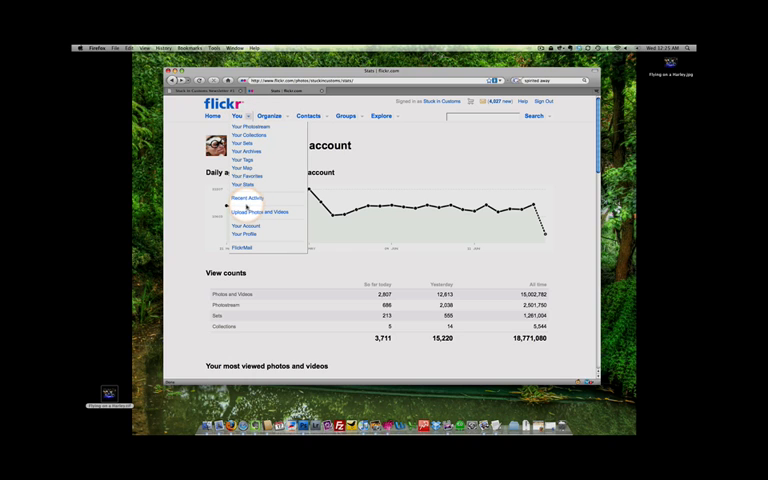
pyautogui.click(263, 210)
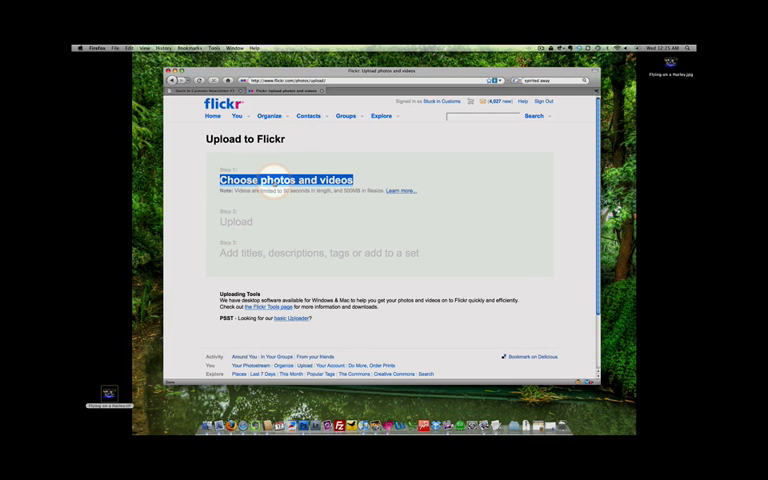
pyautogui.click(288, 179)
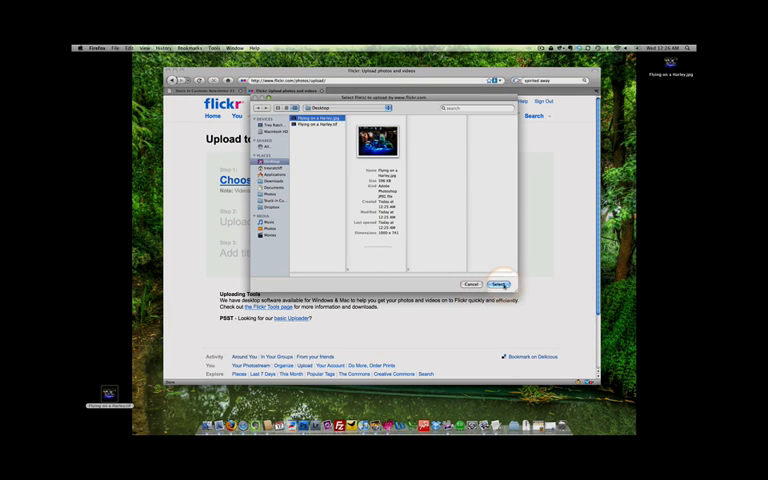
pyautogui.click(499, 284)
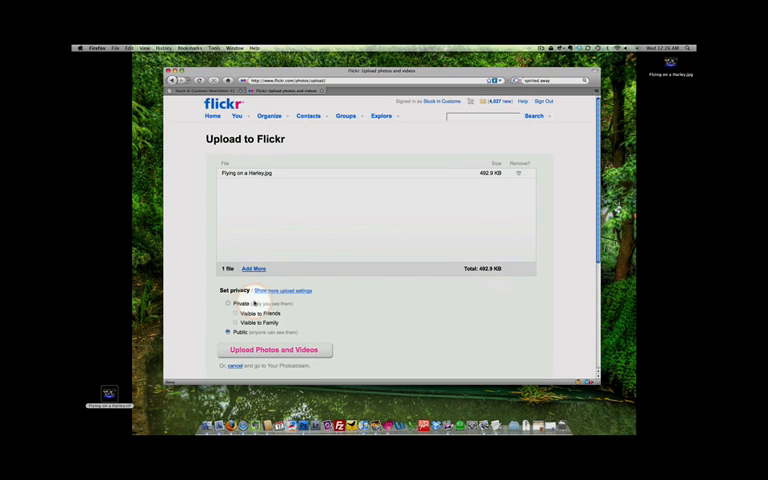
pyautogui.click(273, 350)
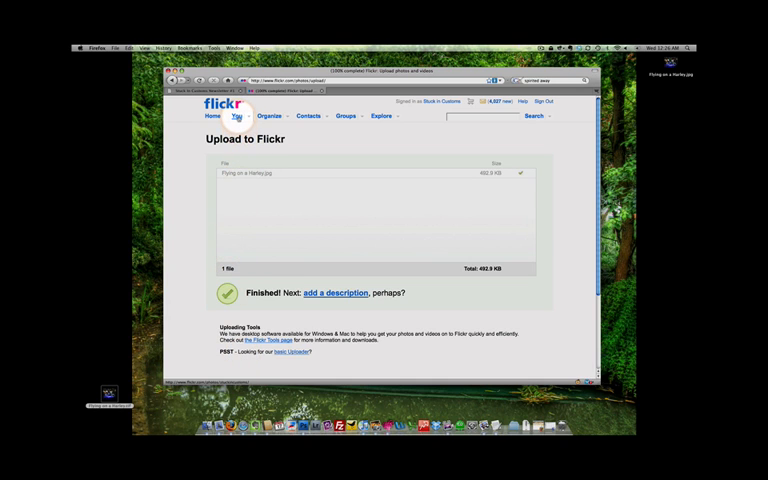
pyautogui.click(234, 116)
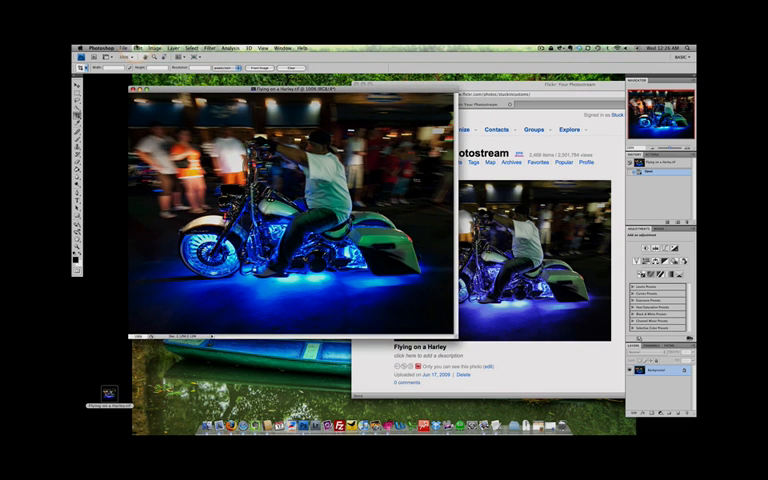
# Step: Set Color Settings RGB policy to Convert to Working RGB with Ask When Opening
pyautogui.click(125, 47)
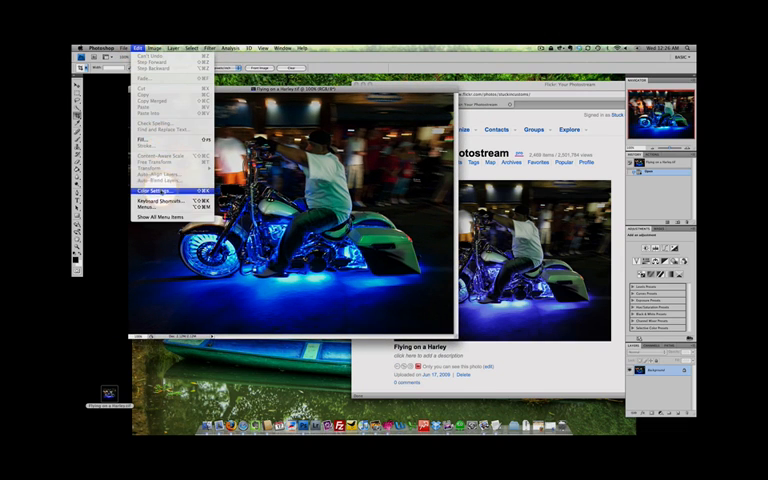
pyautogui.click(151, 191)
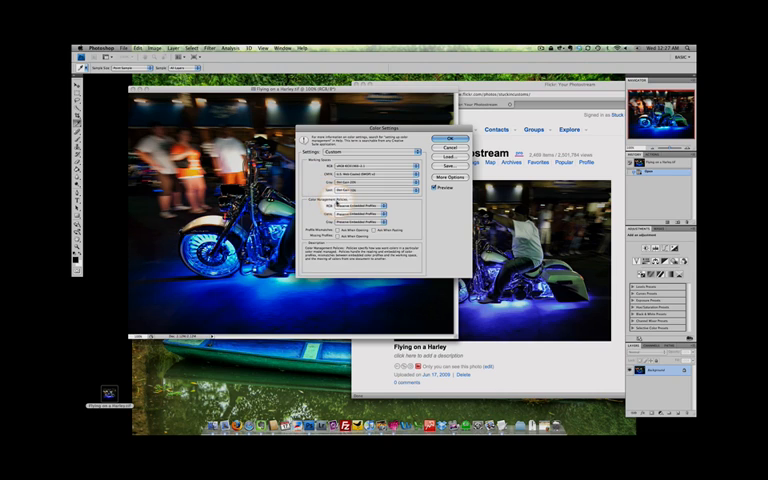
pyautogui.click(355, 206)
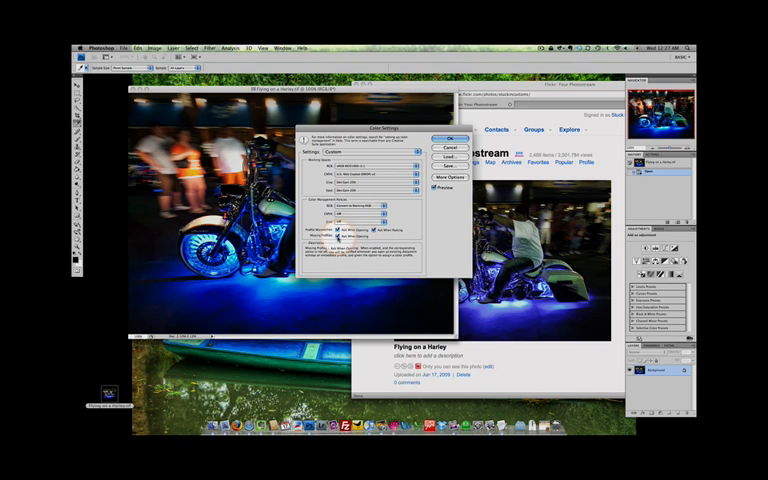
pyautogui.click(448, 137)
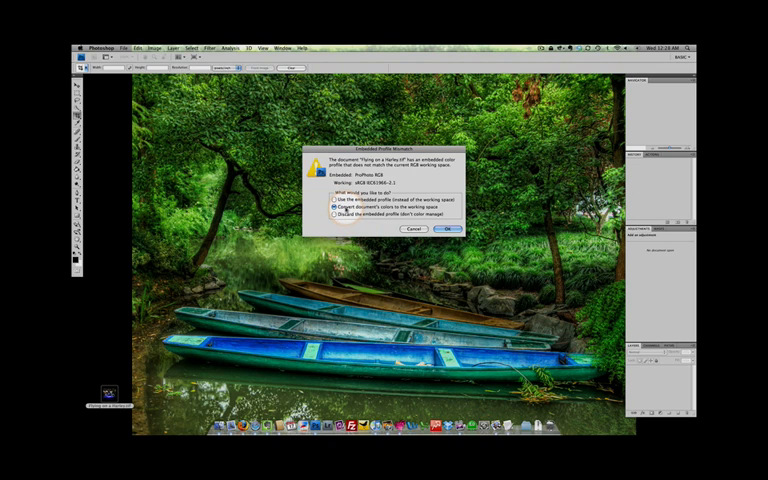
# Step: Convert the reopened TIFF's ProPhoto RGB colors to the sRGB working space
pyautogui.click(330, 212)
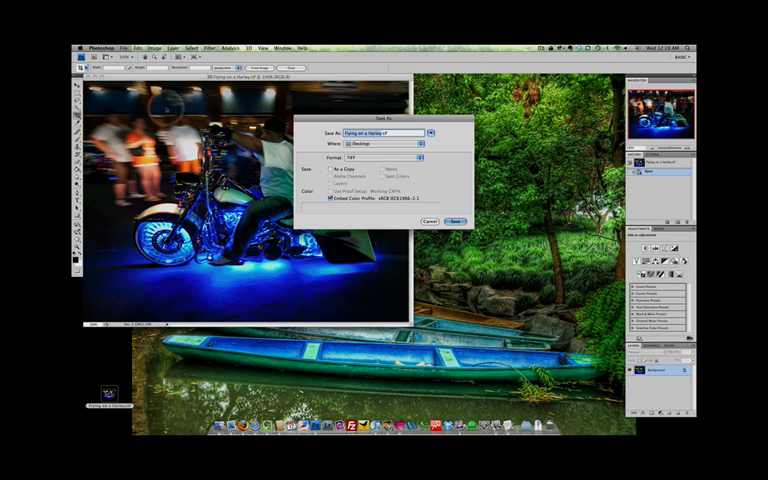
# Step: Save the converted photo as Flying on a Harley2.jpg with the sRGB profile embedded
pyautogui.click(385, 157)
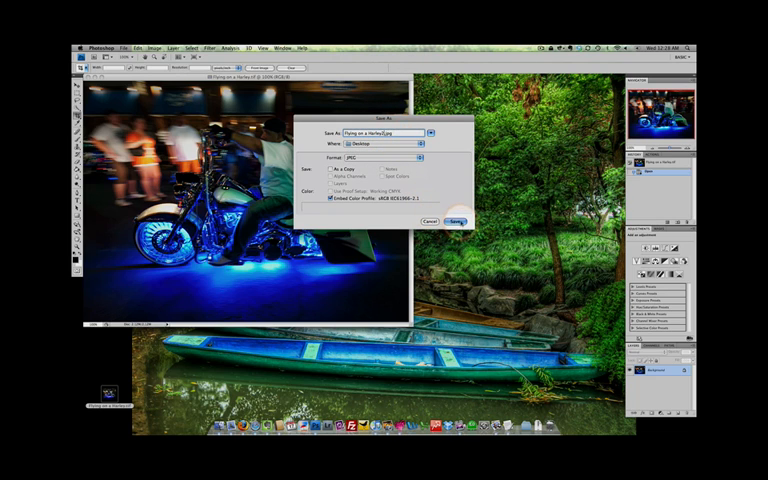
pyautogui.click(457, 220)
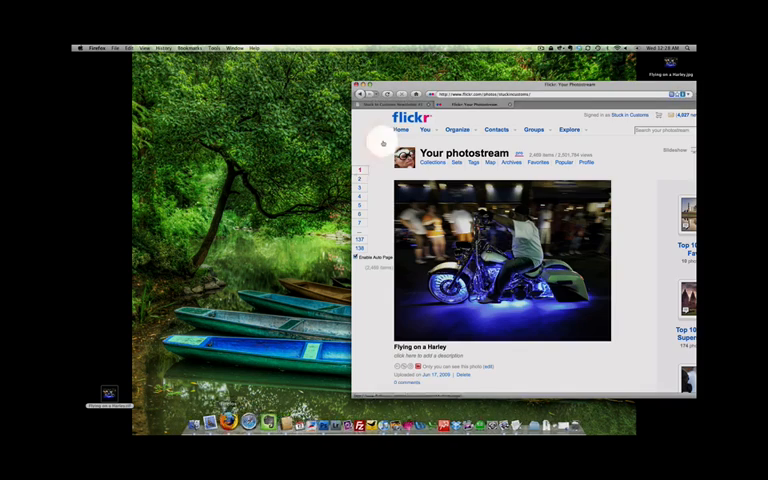
# Step: Upload Flying on a Harley2.jpg to Flickr as private and scroll the photostream
pyautogui.click(423, 130)
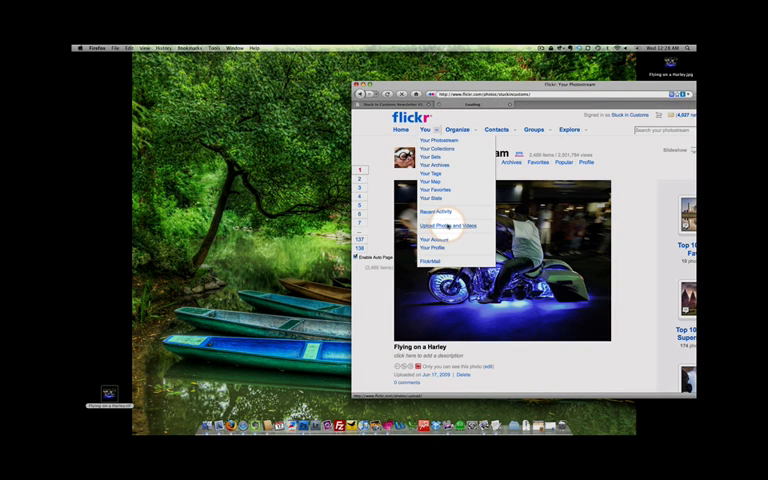
pyautogui.click(447, 225)
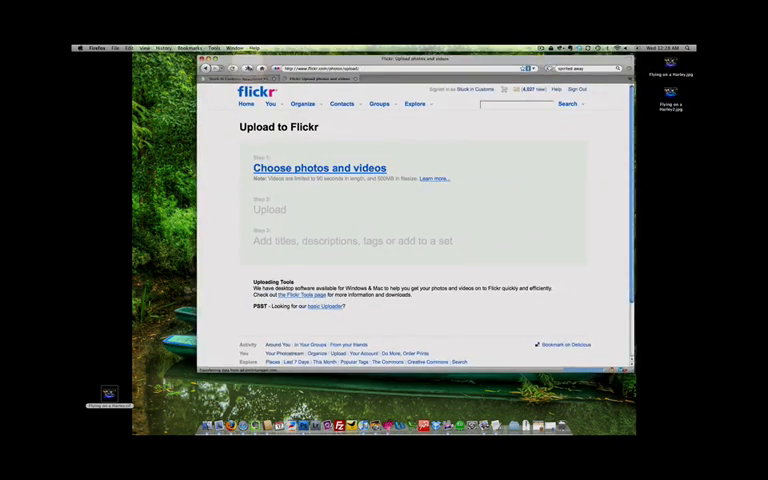
pyautogui.click(320, 167)
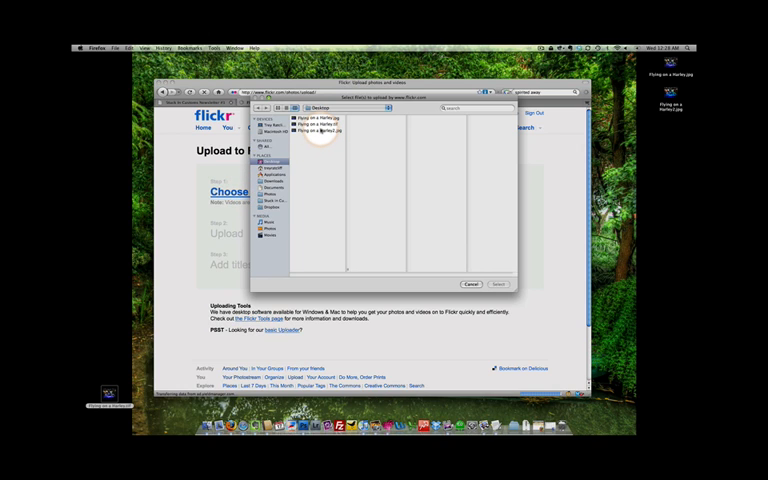
pyautogui.click(318, 130)
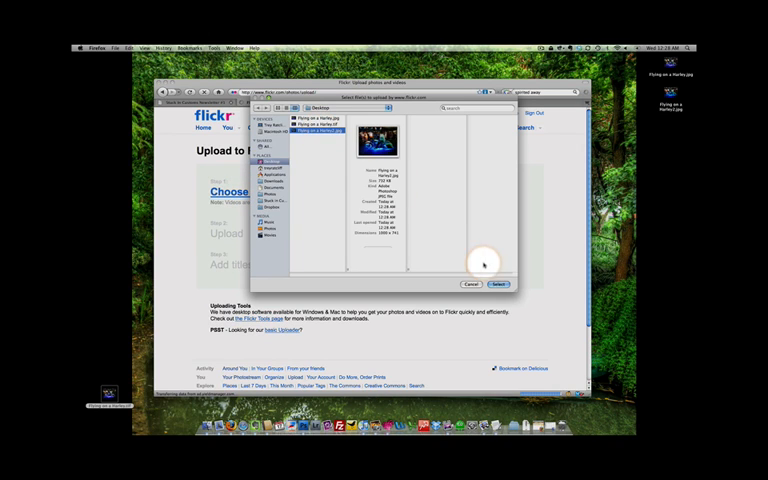
pyautogui.click(498, 284)
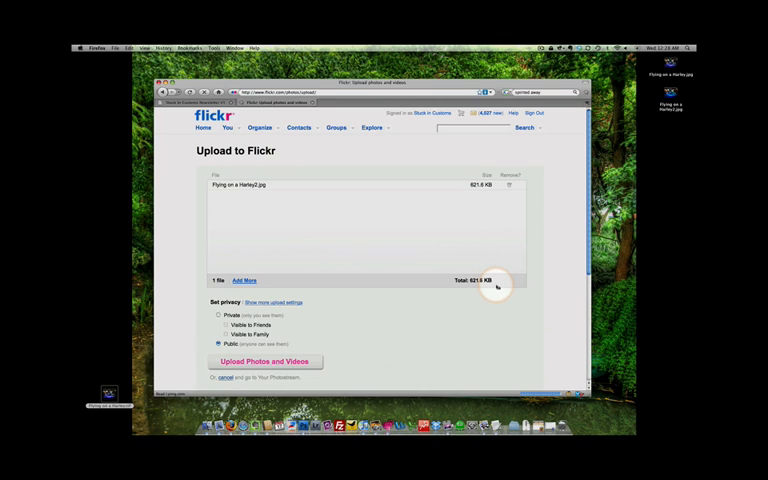
pyautogui.moveTo(403, 228)
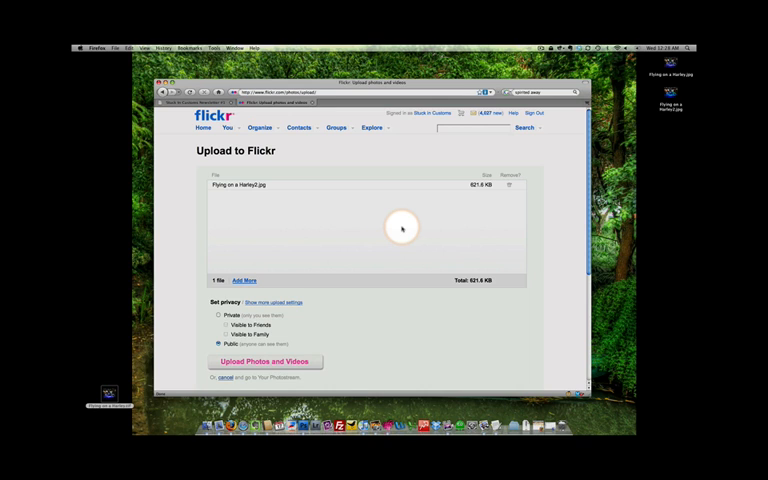
pyautogui.click(217, 314)
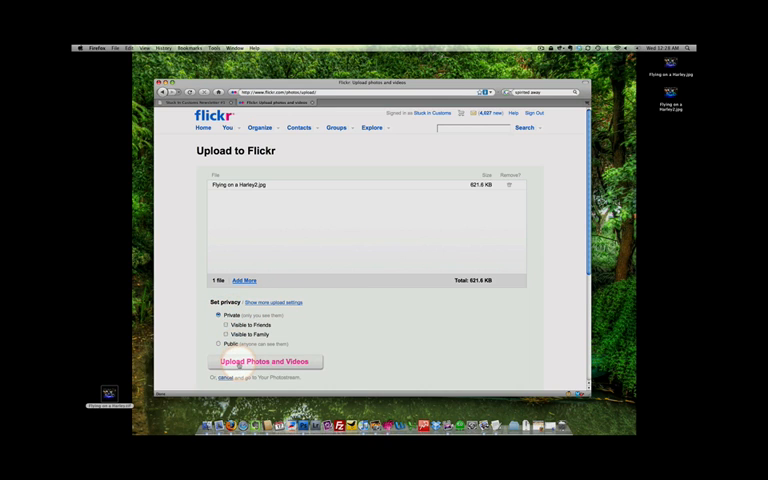
pyautogui.click(265, 361)
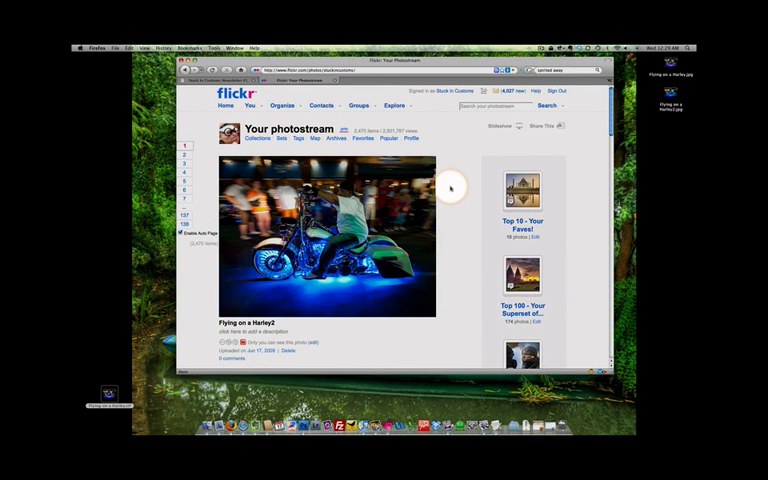
pyautogui.scroll(-3)
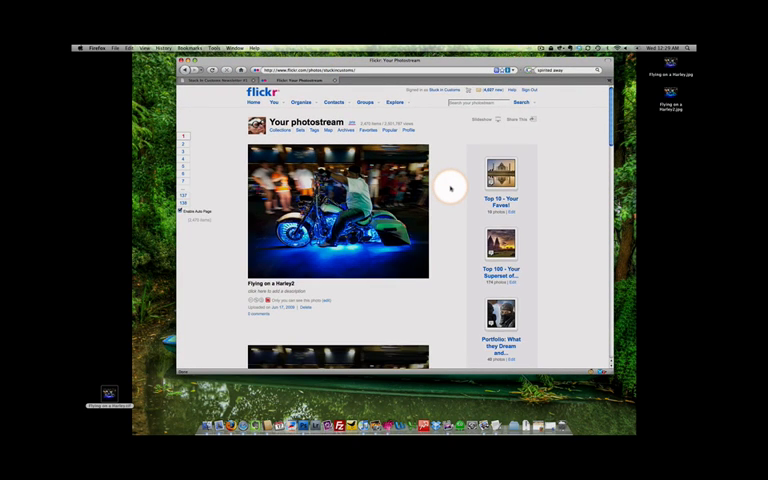